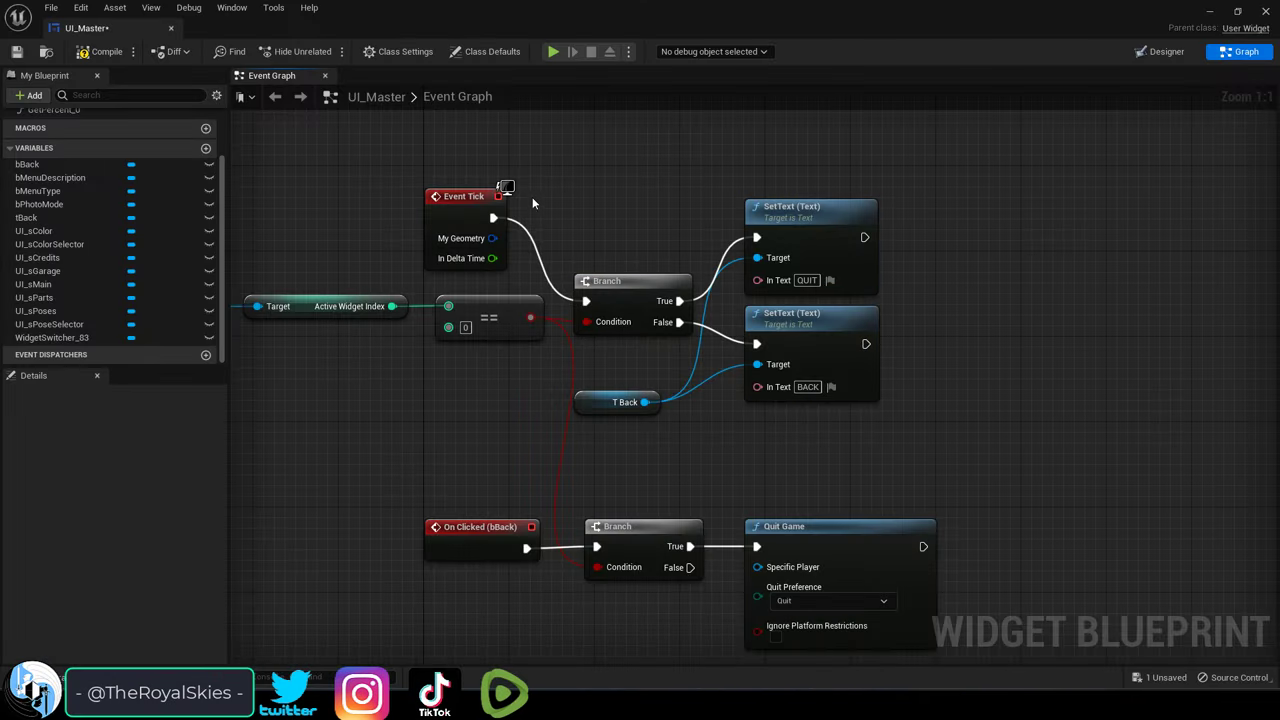
Play-test the menu from the widget layout, opening the POSE page to check the back button.
{"action": "left_click", "coordinate": [1160, 51]}
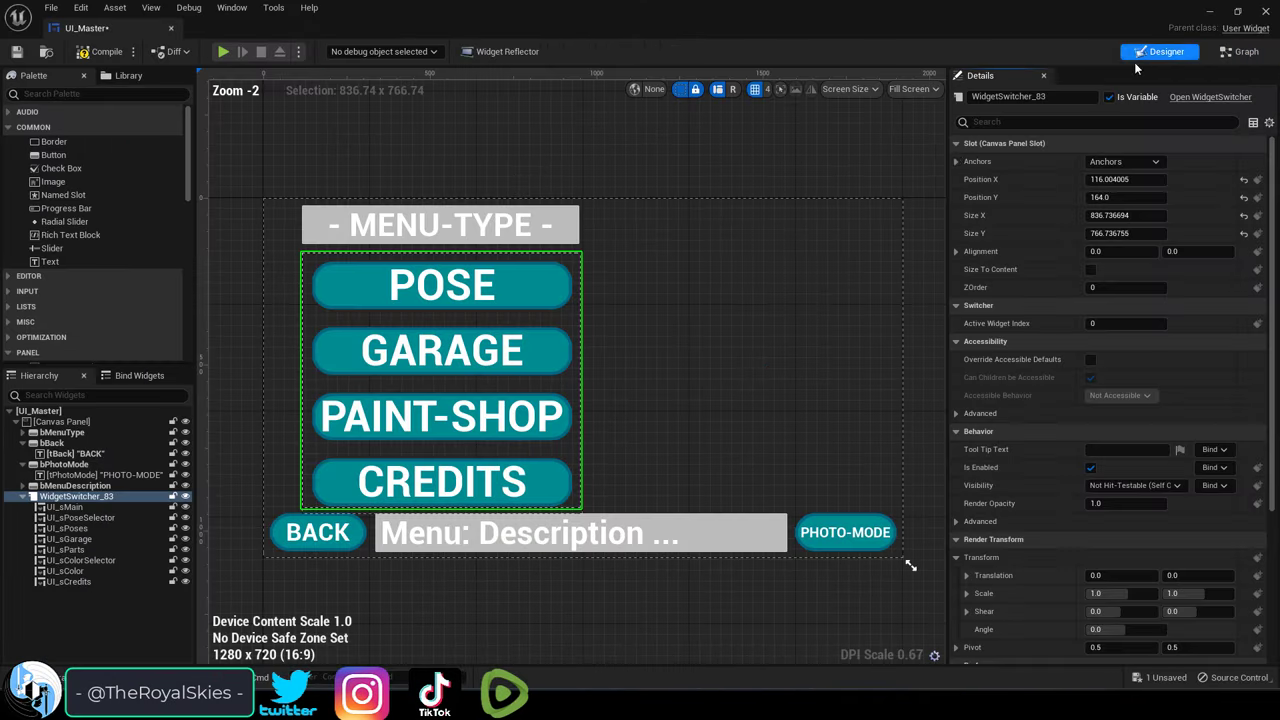
{"action": "left_click", "coordinate": [222, 51]}
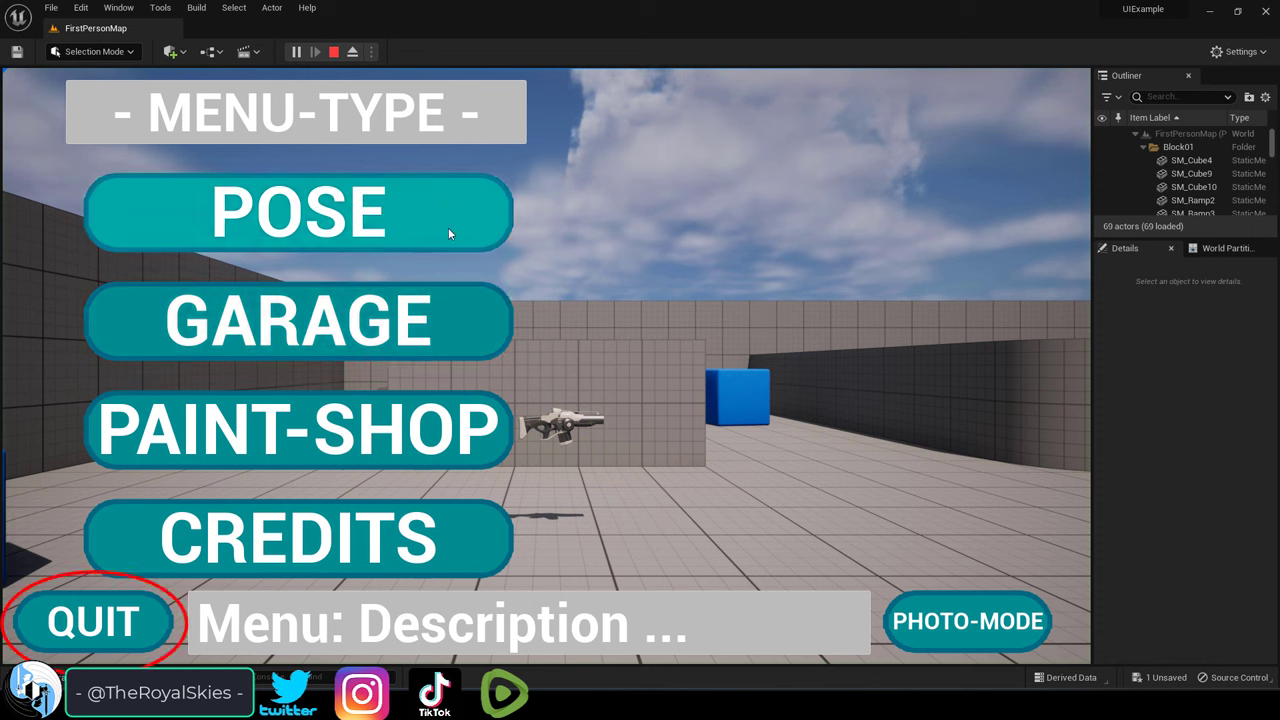
{"action": "left_click", "coordinate": [297, 210]}
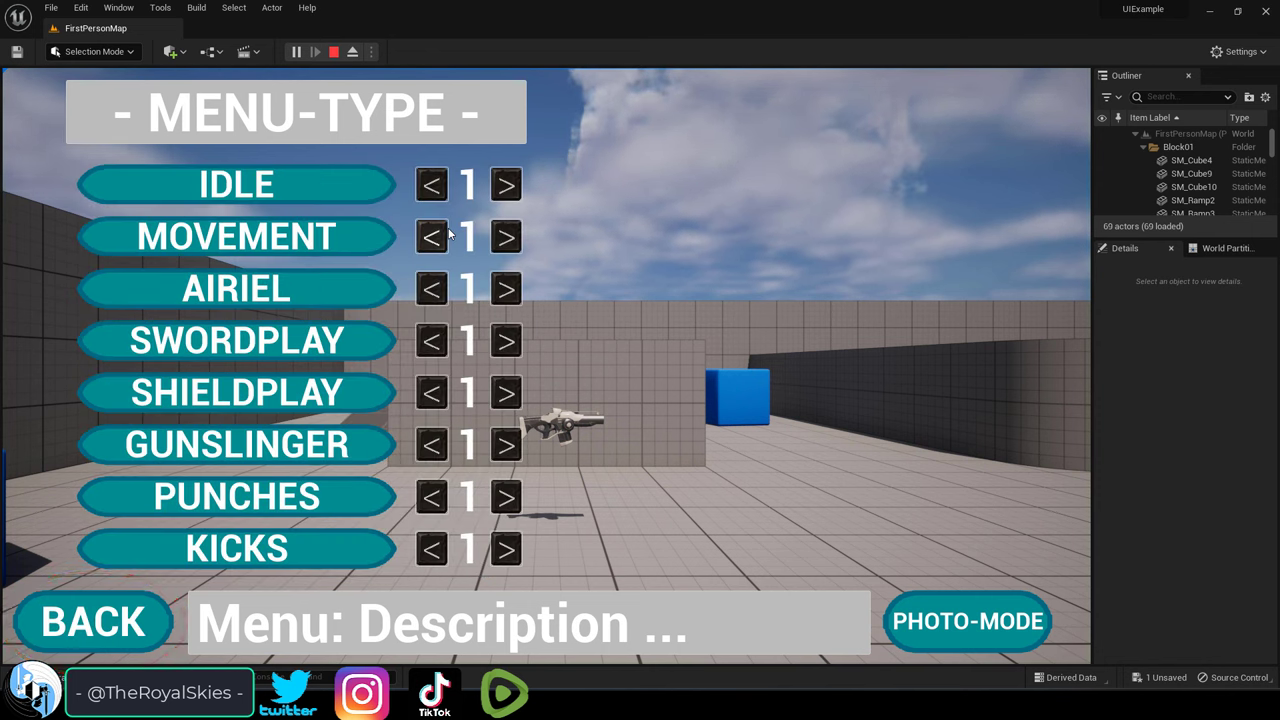
{"action": "mouse_move", "coordinate": [350, 62]}
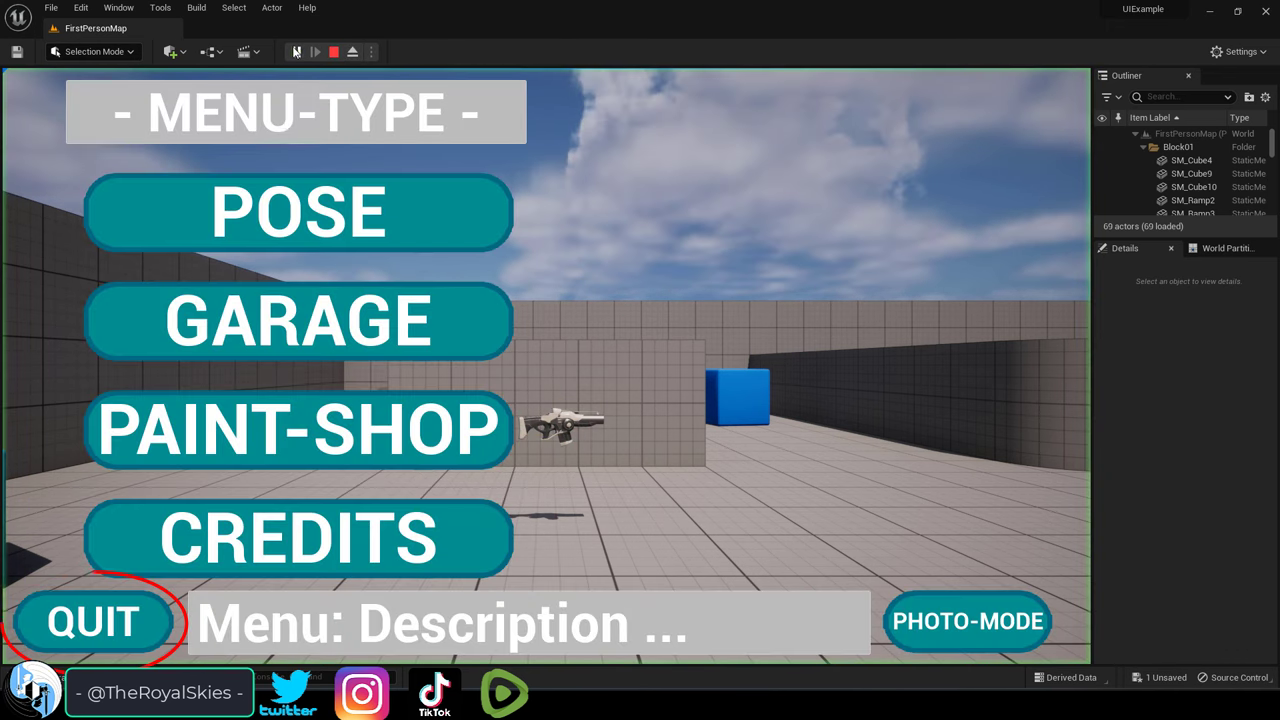
{"action": "left_click", "coordinate": [296, 51]}
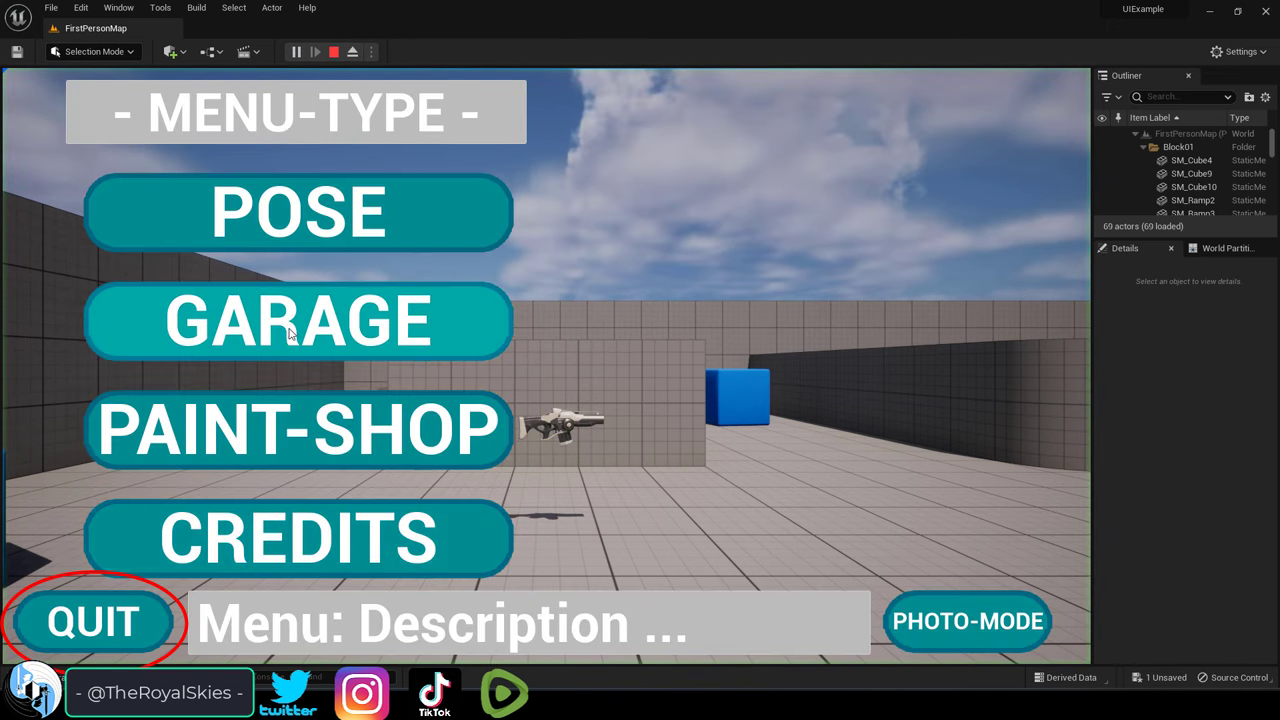
{"action": "mouse_move", "coordinate": [388, 440]}
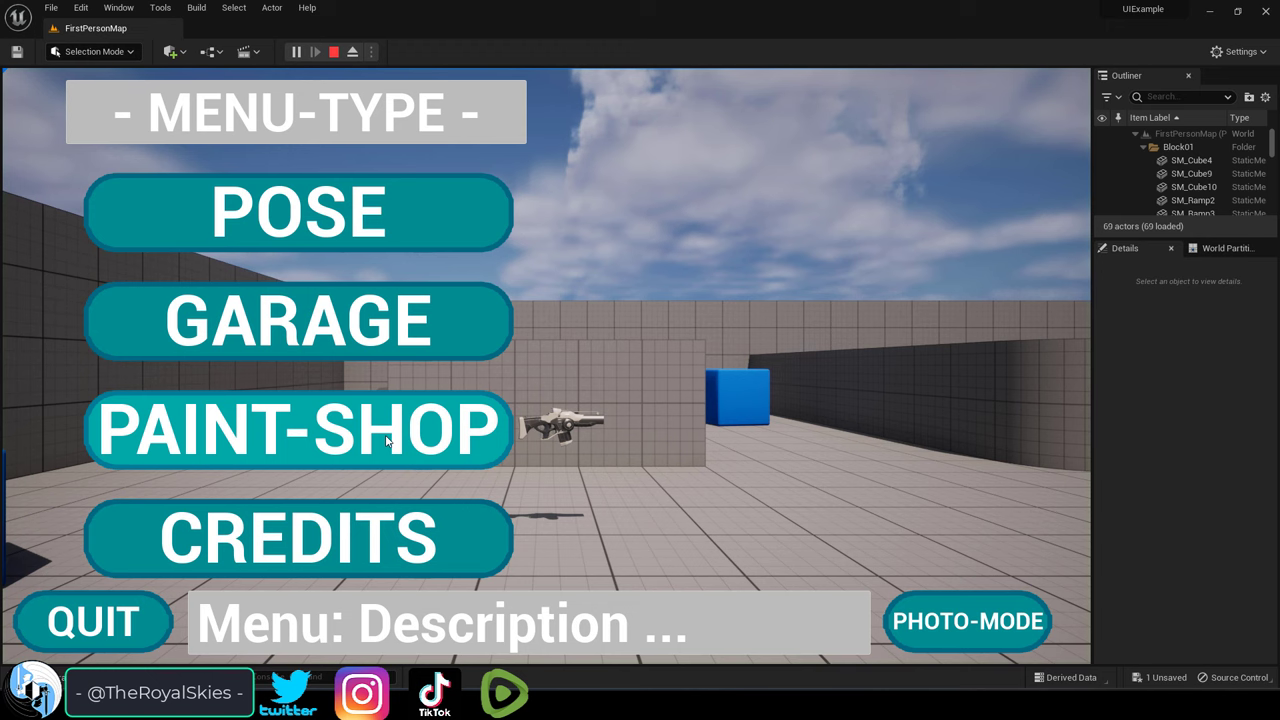
{"action": "mouse_move", "coordinate": [92, 621]}
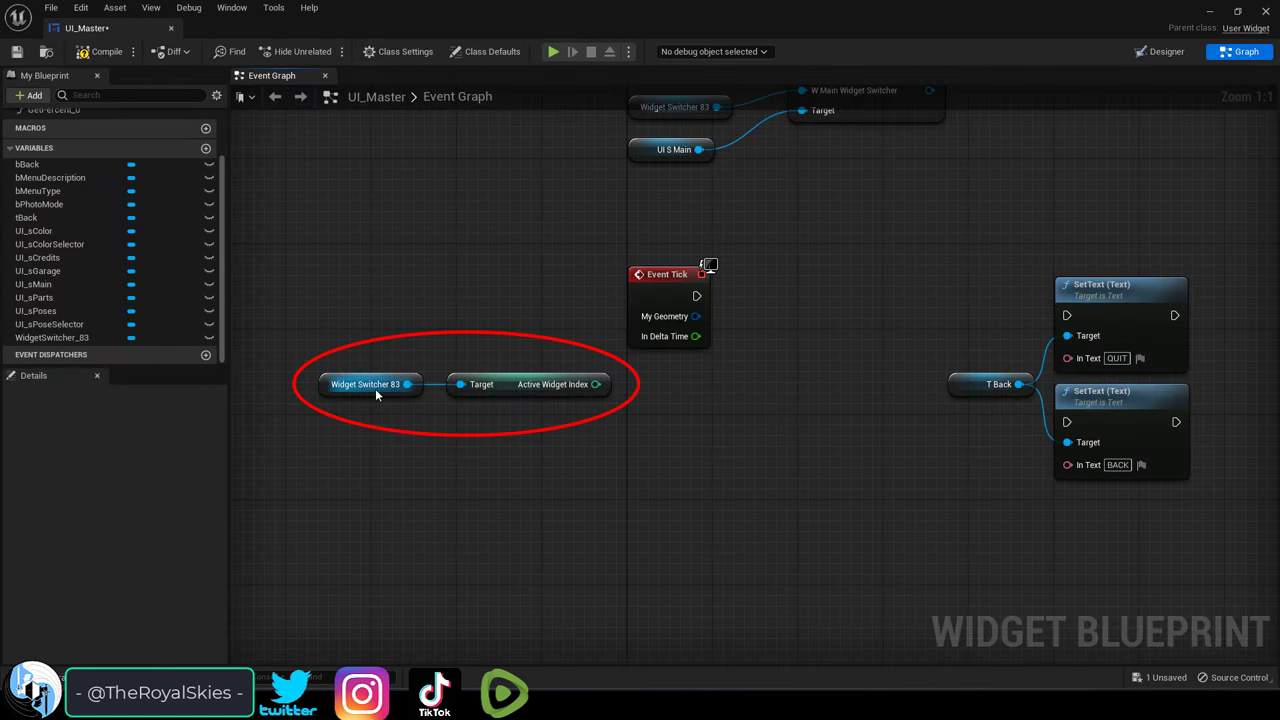
Drag a connection from the Active Widget Index pin to bring up integer actions.
{"action": "left_click", "coordinate": [552, 384]}
{"action": "type", "text": "="}
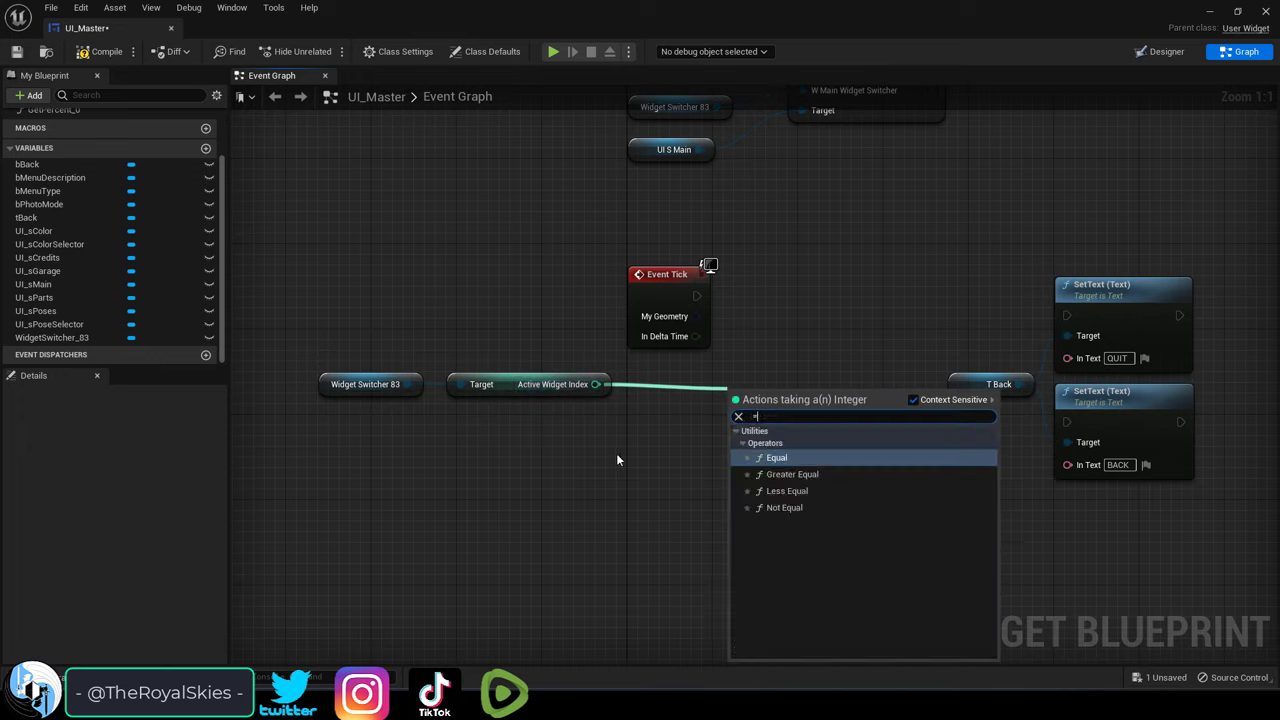
Add an integer Equal (==) comparison node on Active Widget Index.
{"action": "type", "text": ">"}
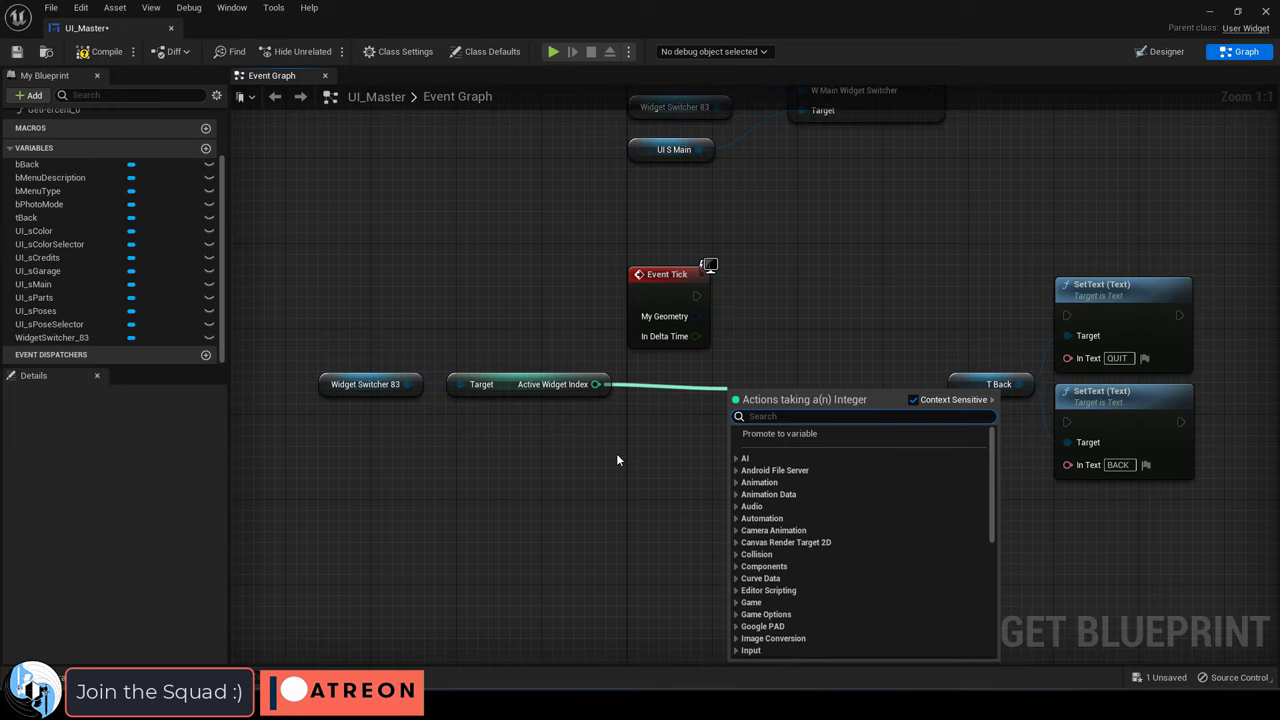
{"action": "type", "text": "=="}
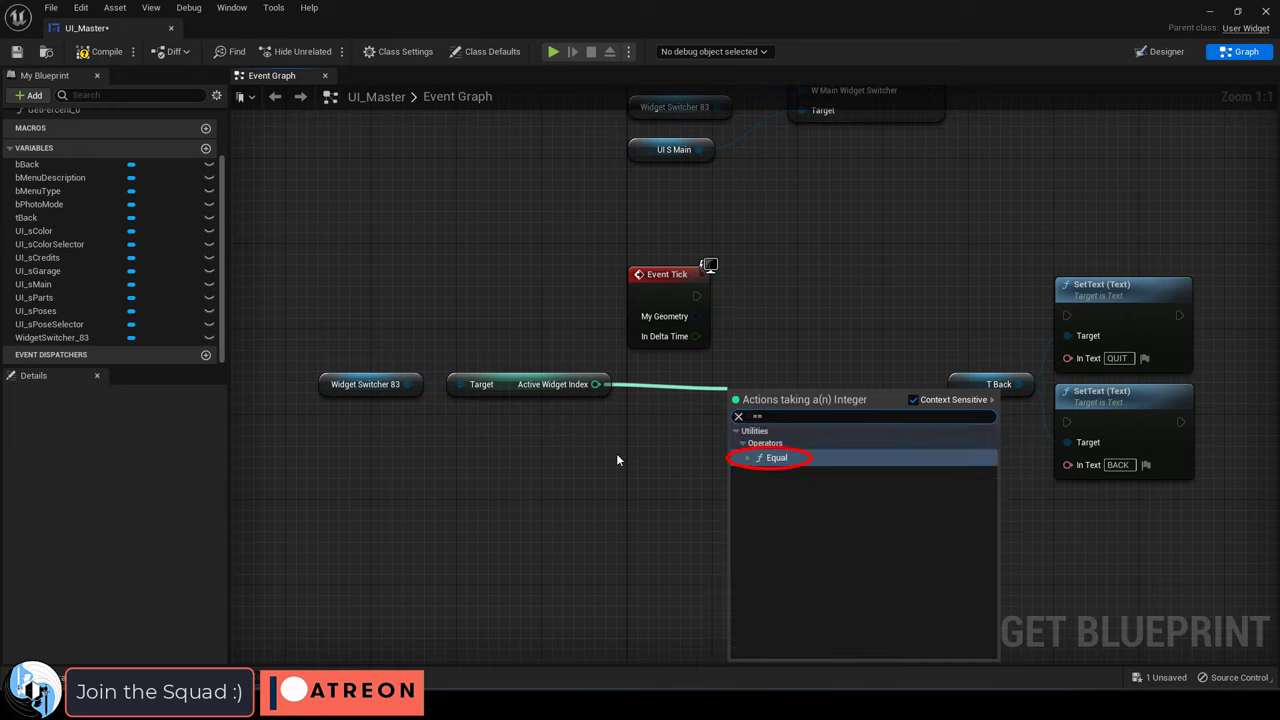
{"action": "mouse_move", "coordinate": [855, 463]}
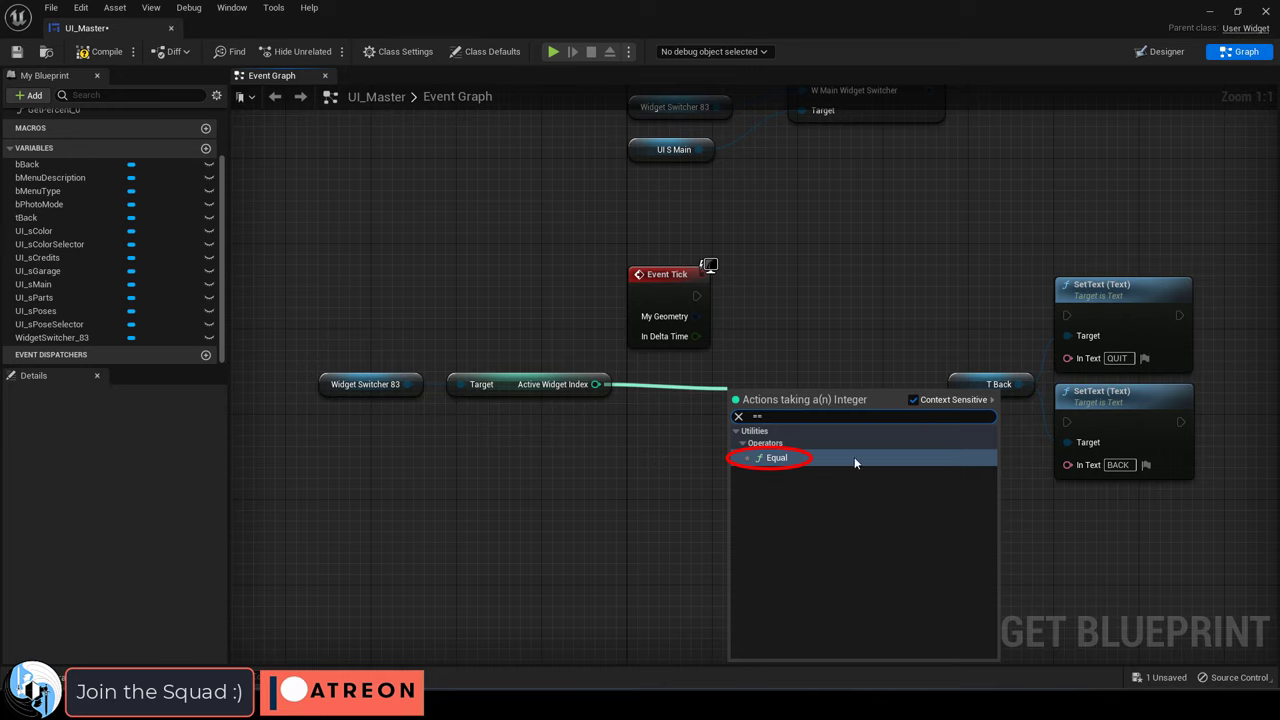
{"action": "left_click", "coordinate": [776, 457]}
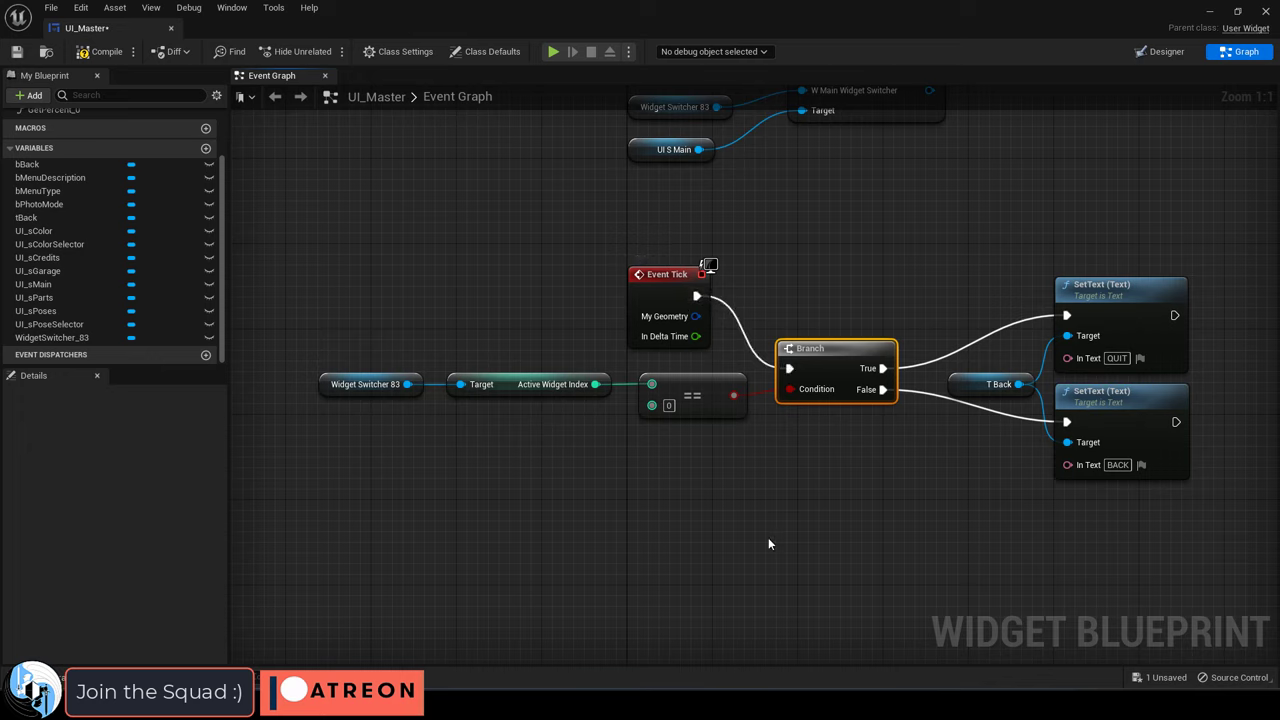
Compile the UI_Master widget blueprint and launch Play to test the menu.
{"action": "left_click", "coordinate": [99, 51]}
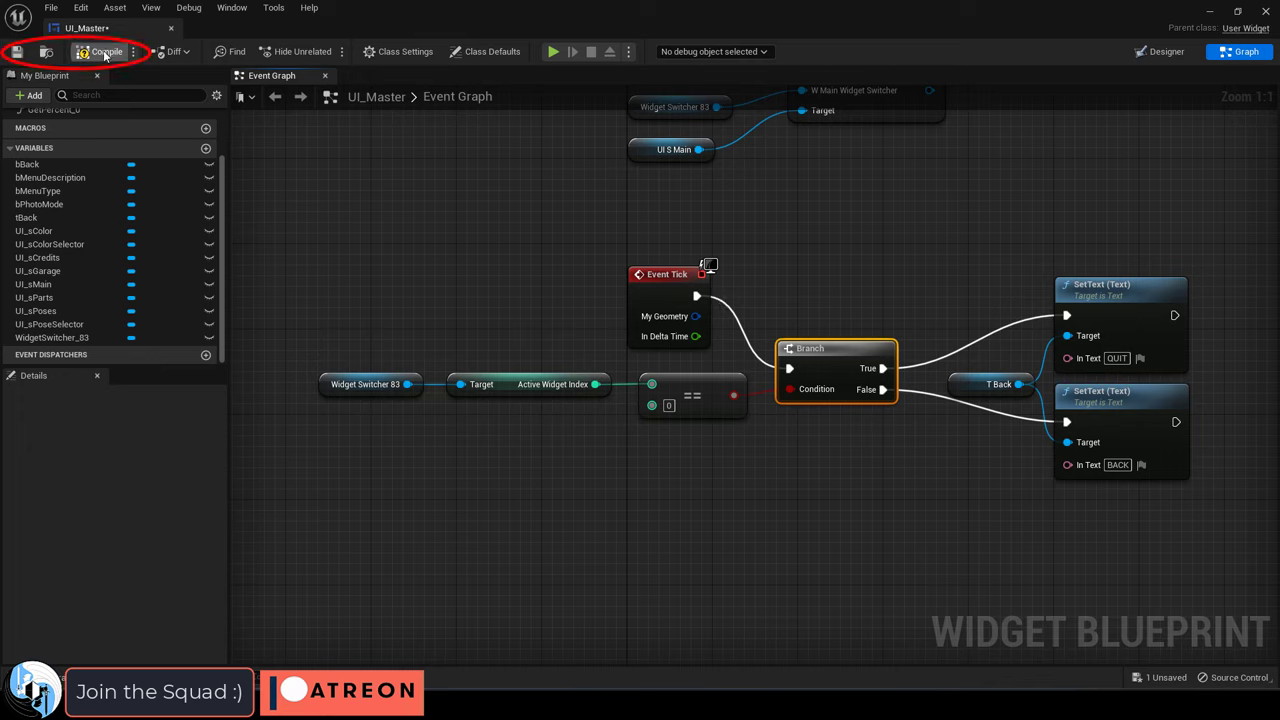
{"action": "mouse_move", "coordinate": [100, 51]}
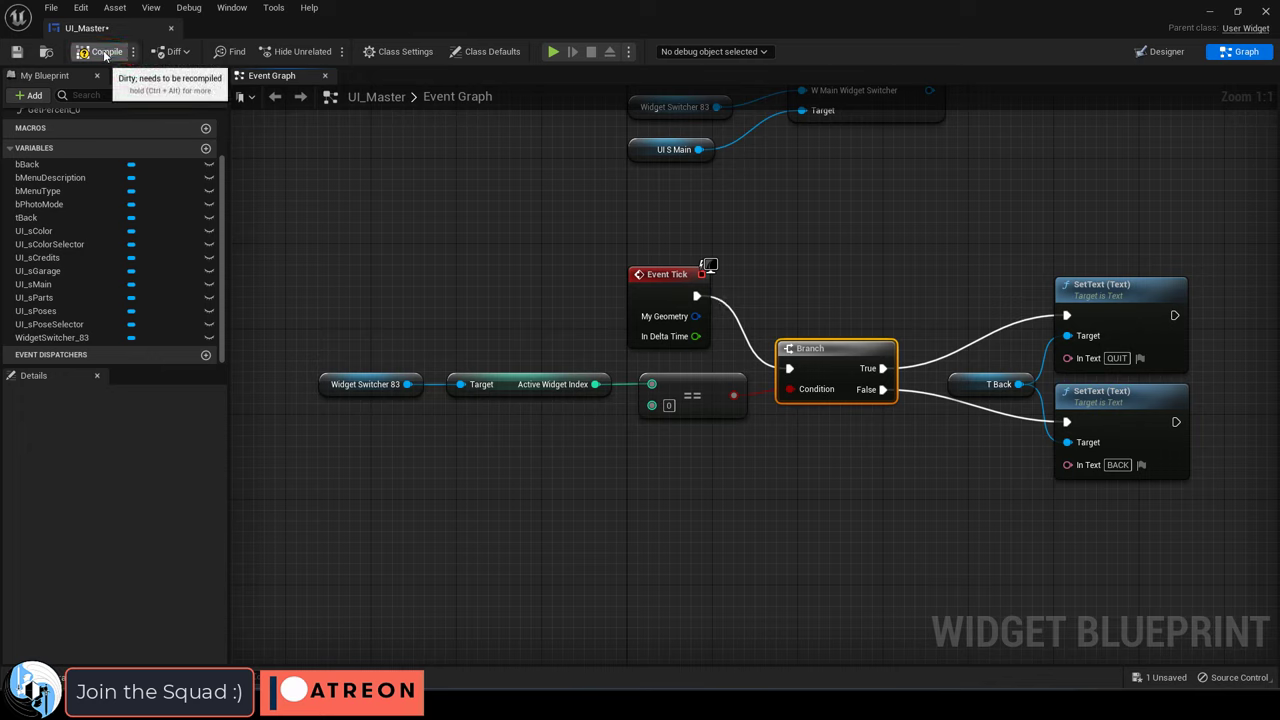
{"action": "left_click", "coordinate": [101, 51]}
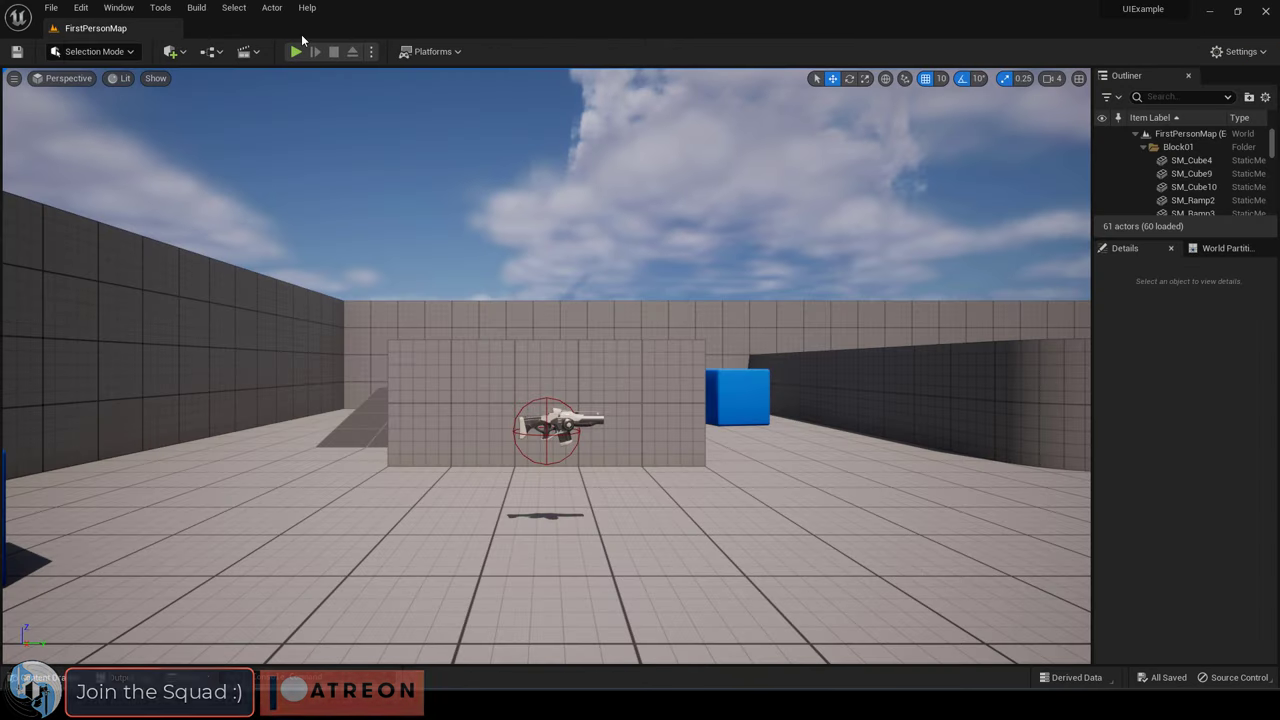
{"action": "left_click", "coordinate": [295, 51]}
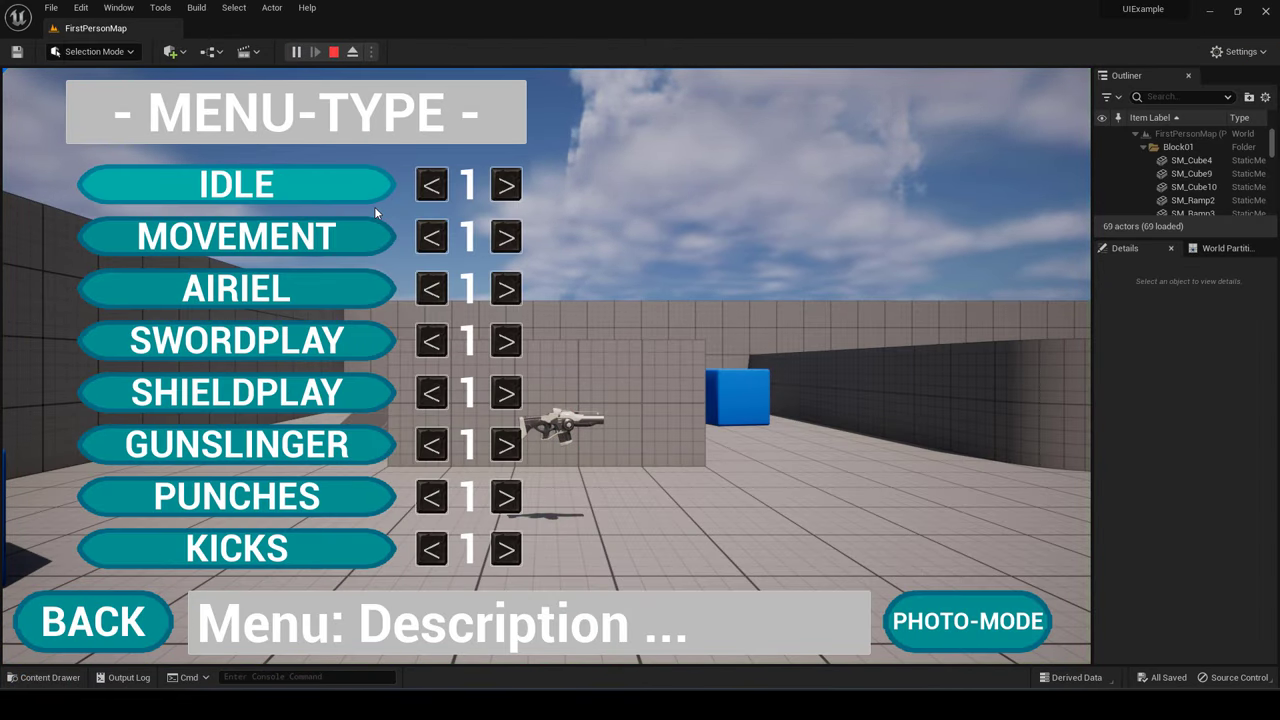